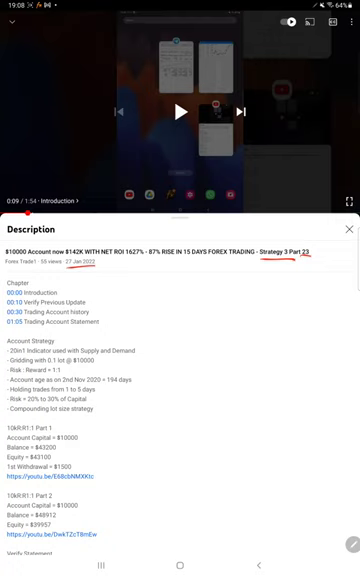
Step: Draw a red curly brace beside the Account Strategy bullet list in the description
drag(150, 345, 175, 420)
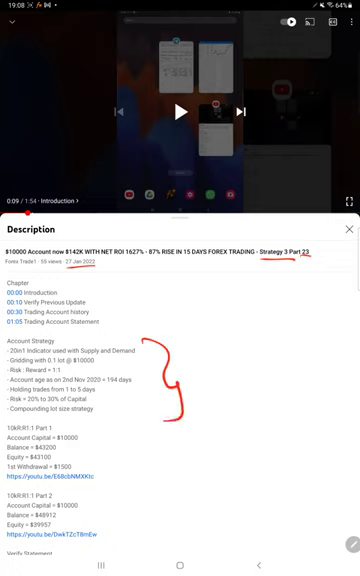